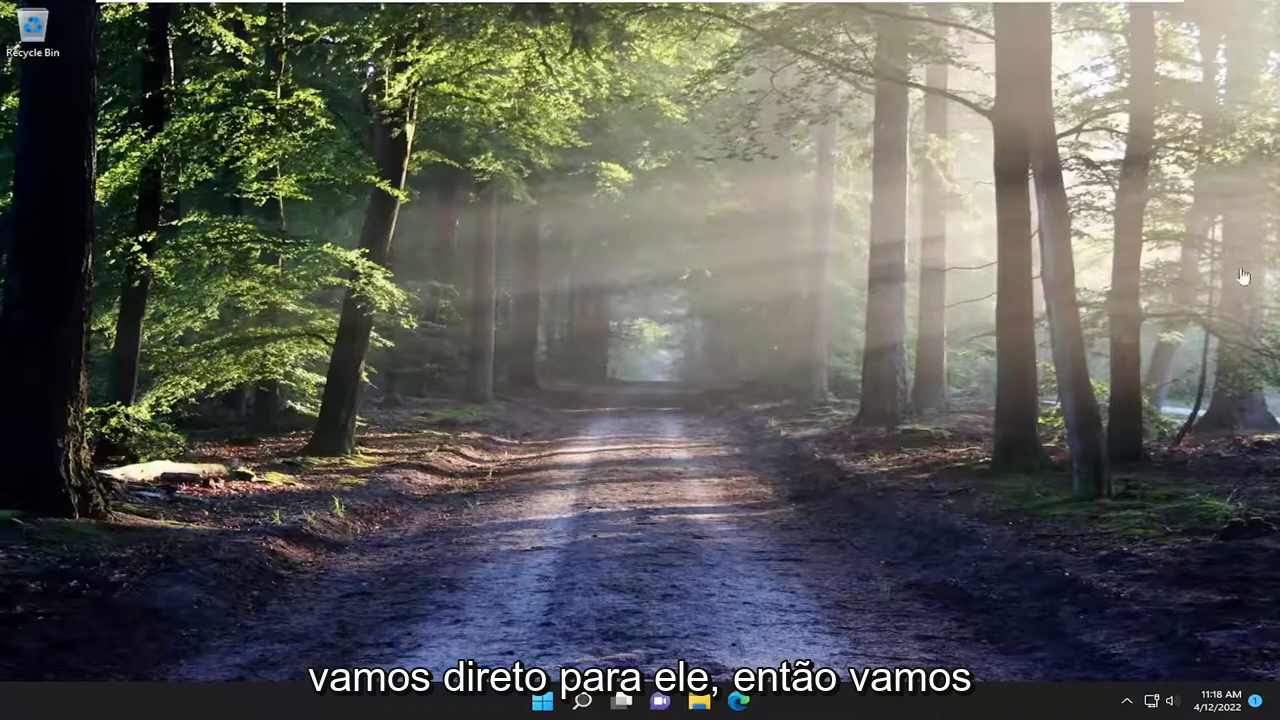
# Search for 'regedit' and launch Registry Editor as administrator, approving the UAC prompt.
pyautogui.click(582, 700)
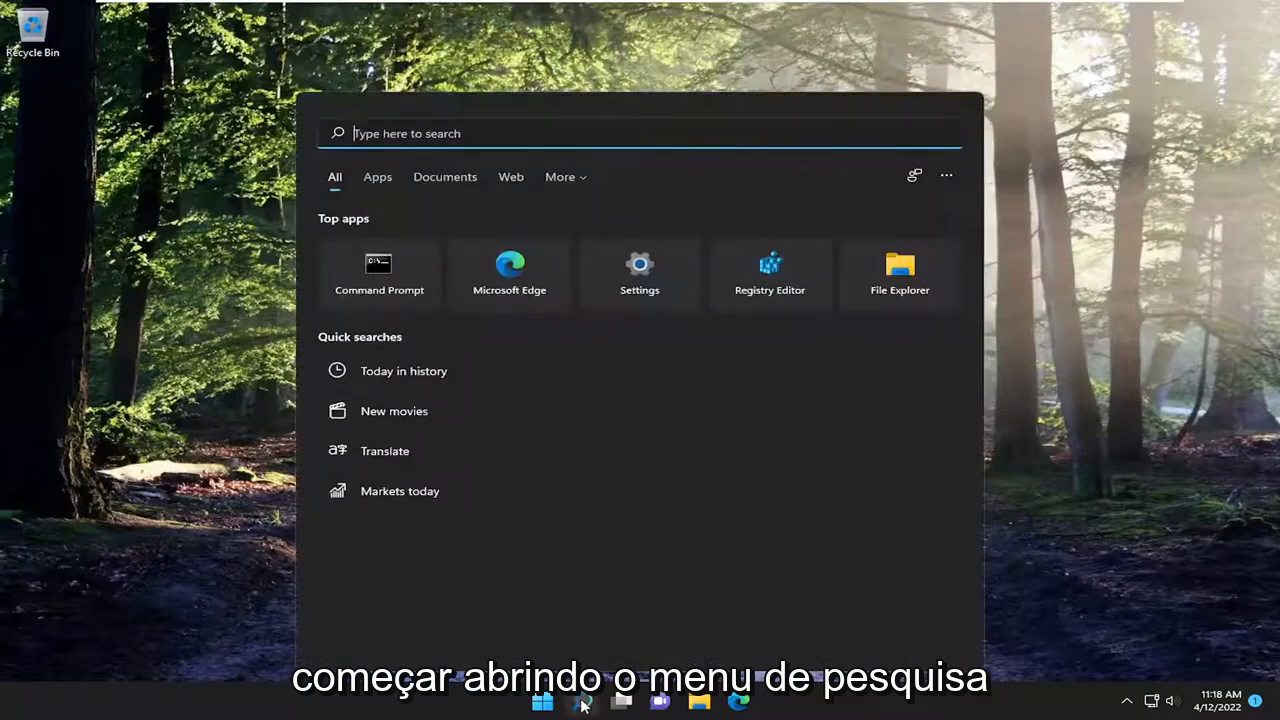
pyautogui.write('regedit')
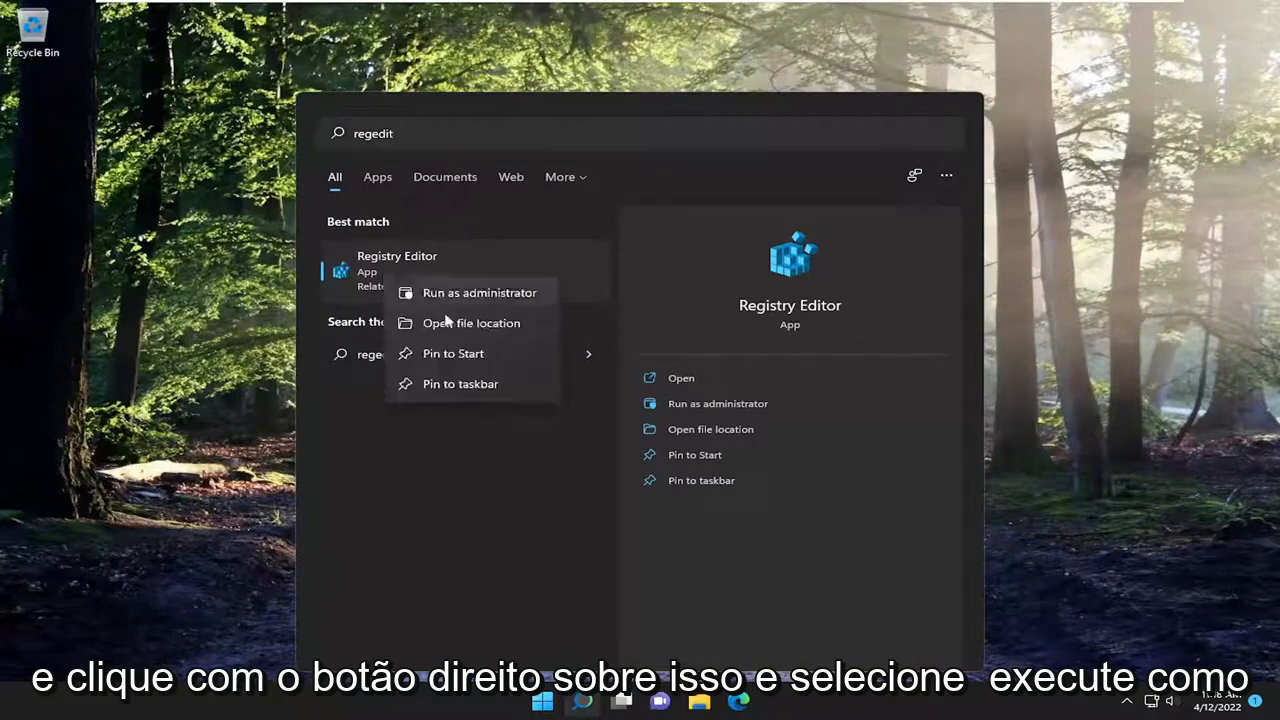
pyautogui.click(480, 292)
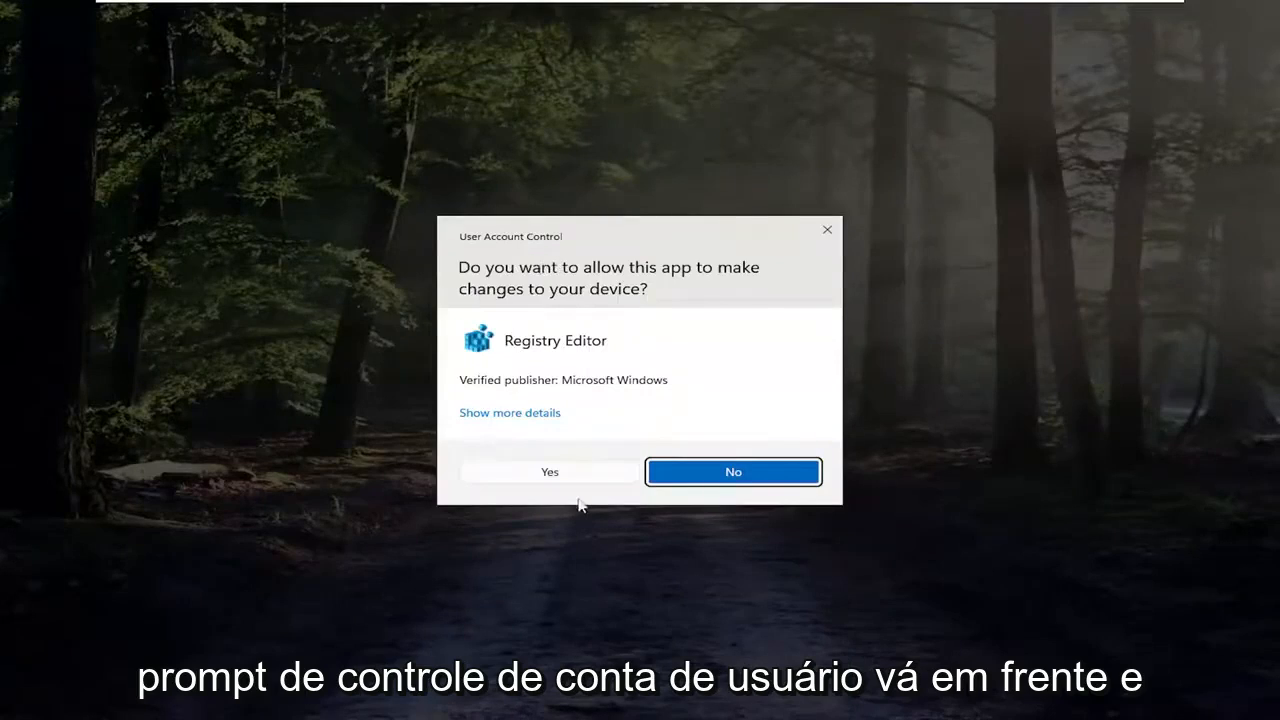
pyautogui.click(548, 472)
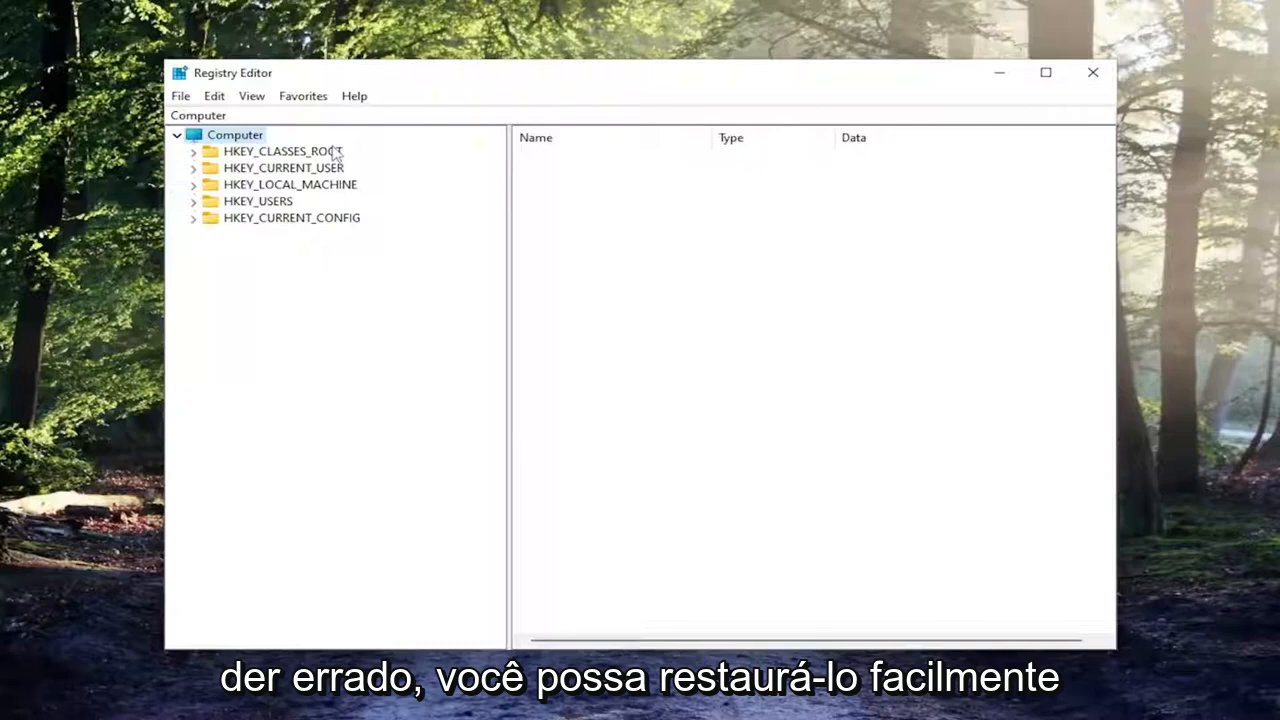
pyautogui.moveTo(128, 124)
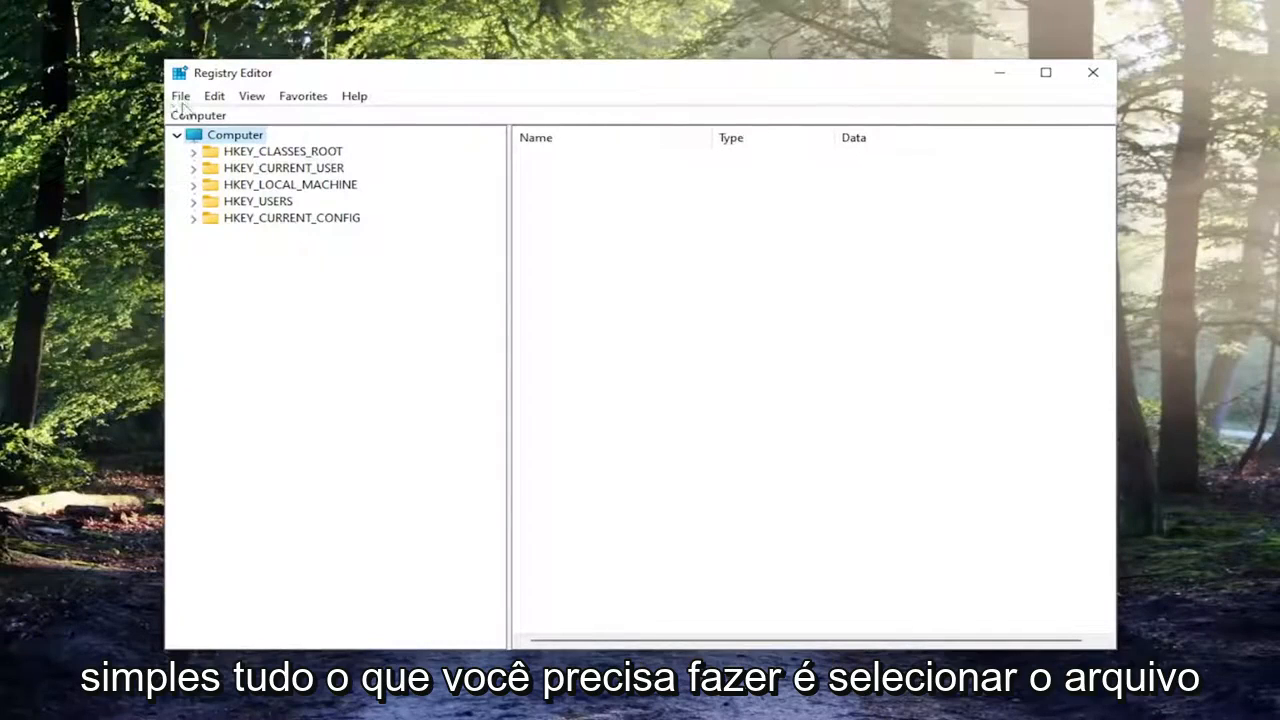
# Export a full-registry backup file, then cancel out of the Import Registry File dialog.
pyautogui.click(234, 136)
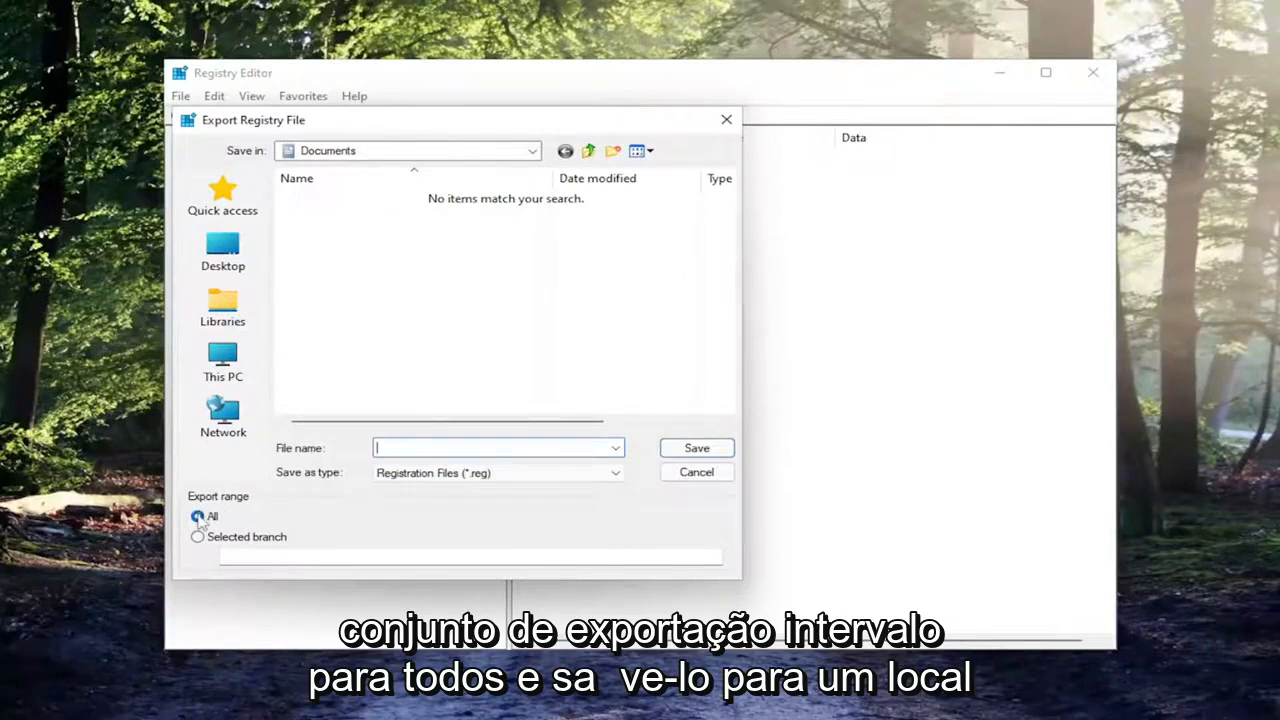
pyautogui.moveTo(222, 410)
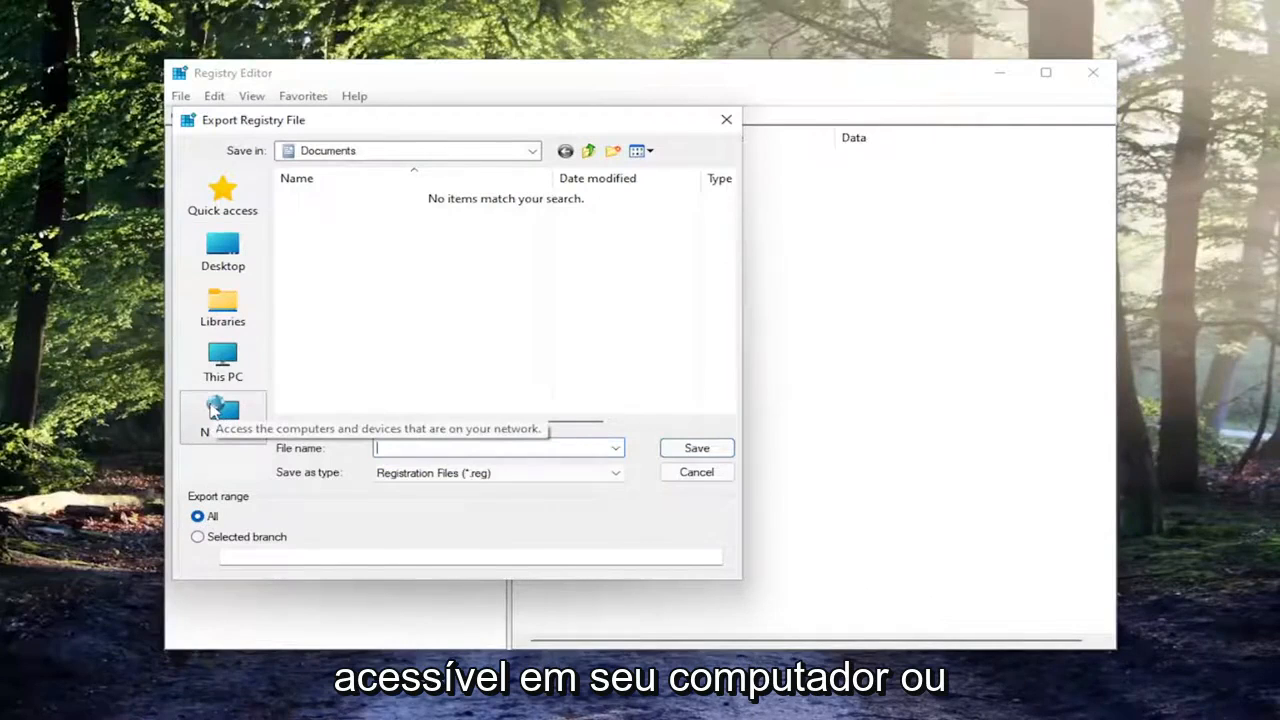
pyautogui.moveTo(384, 444)
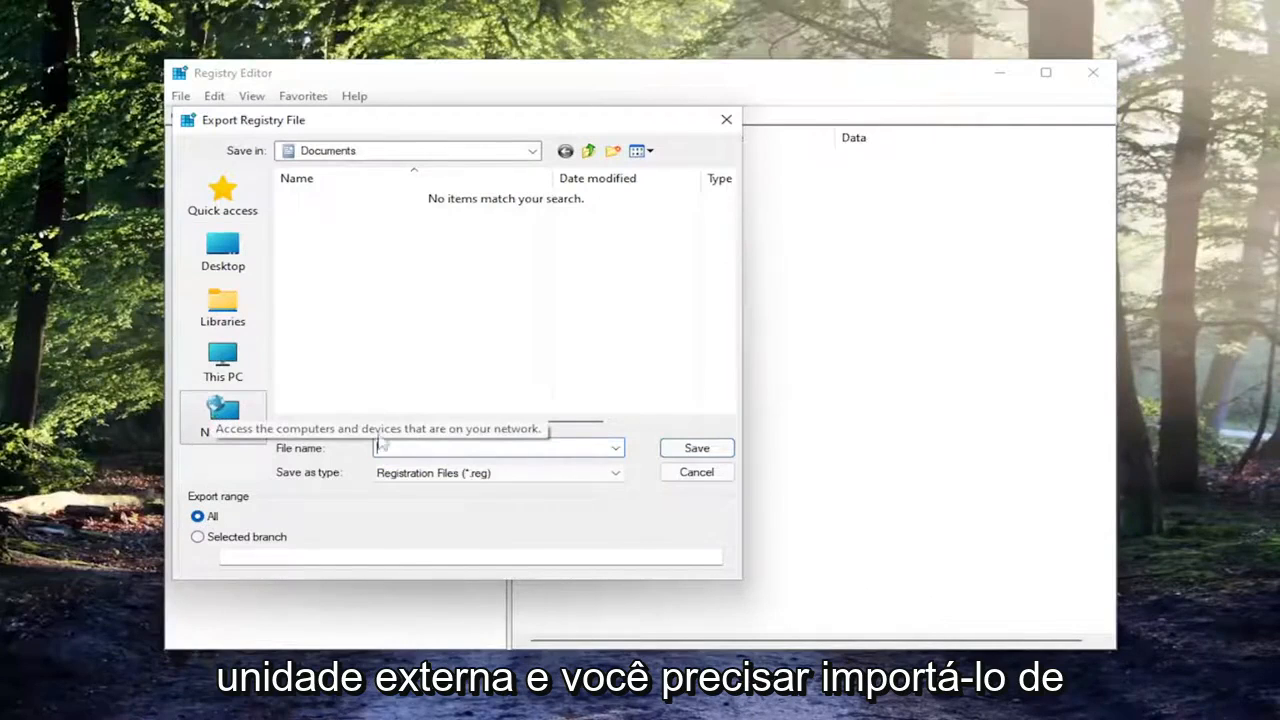
pyautogui.click(696, 472)
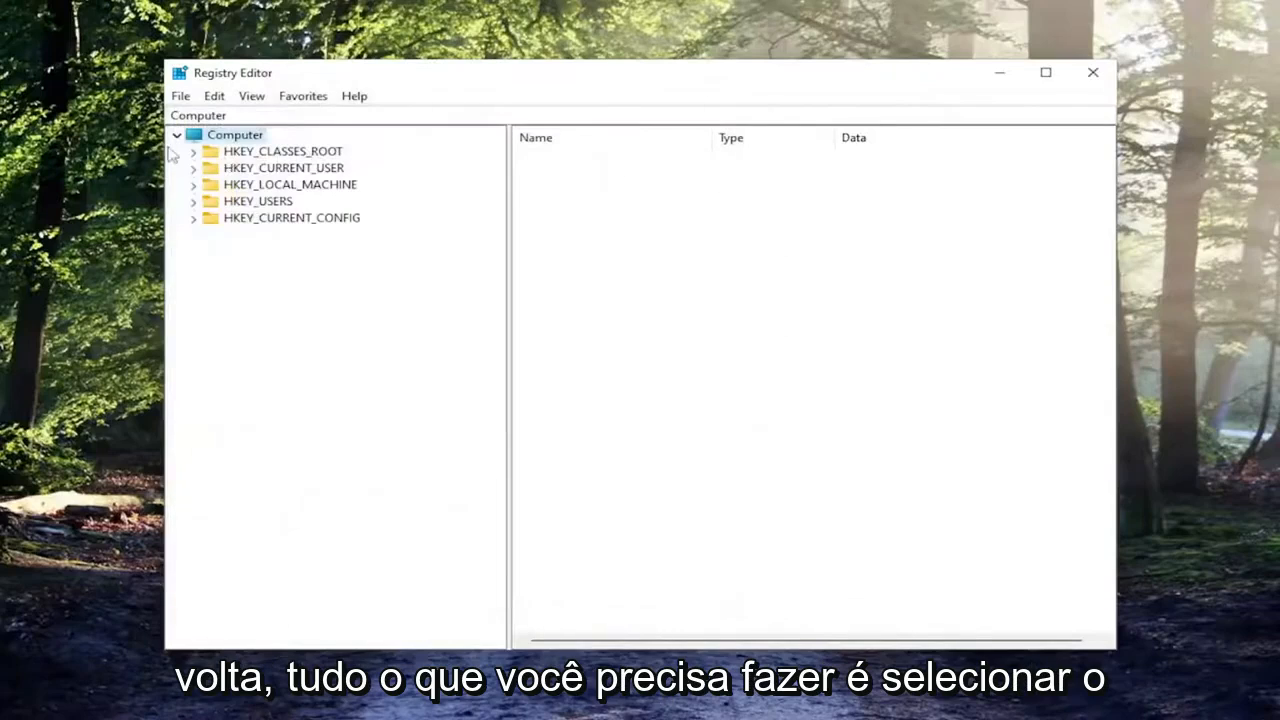
pyautogui.click(180, 96)
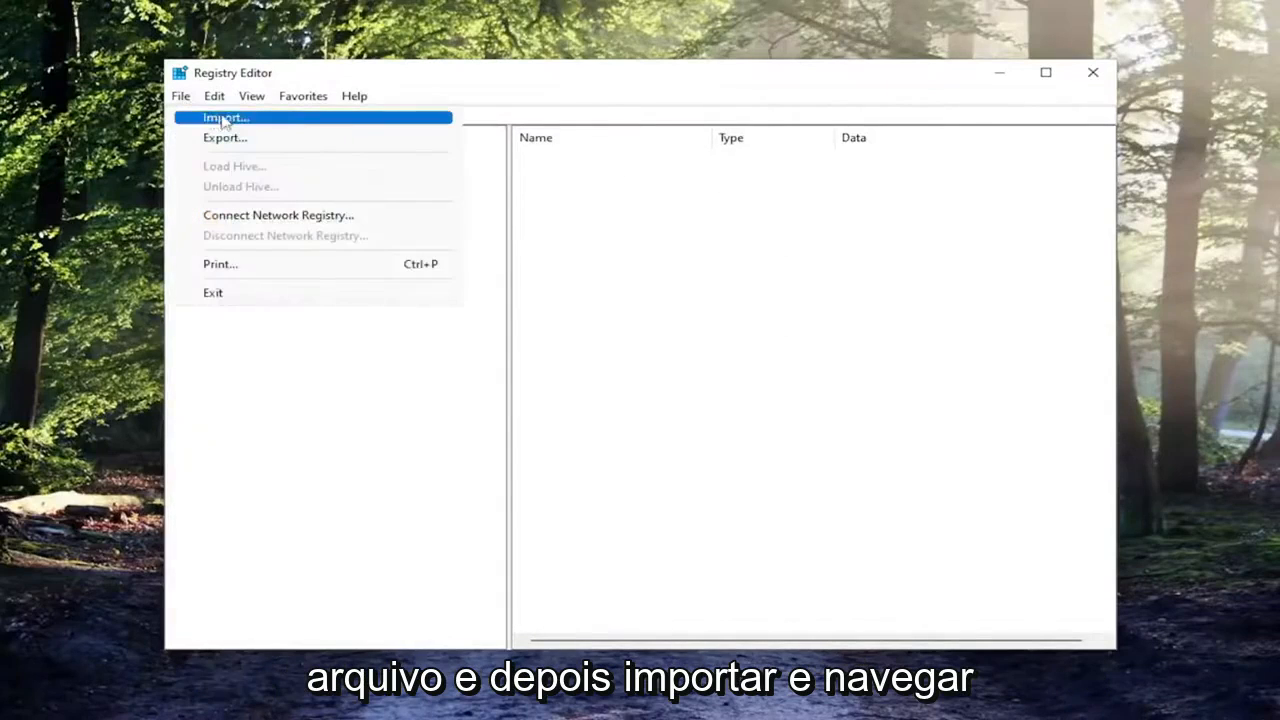
pyautogui.click(224, 116)
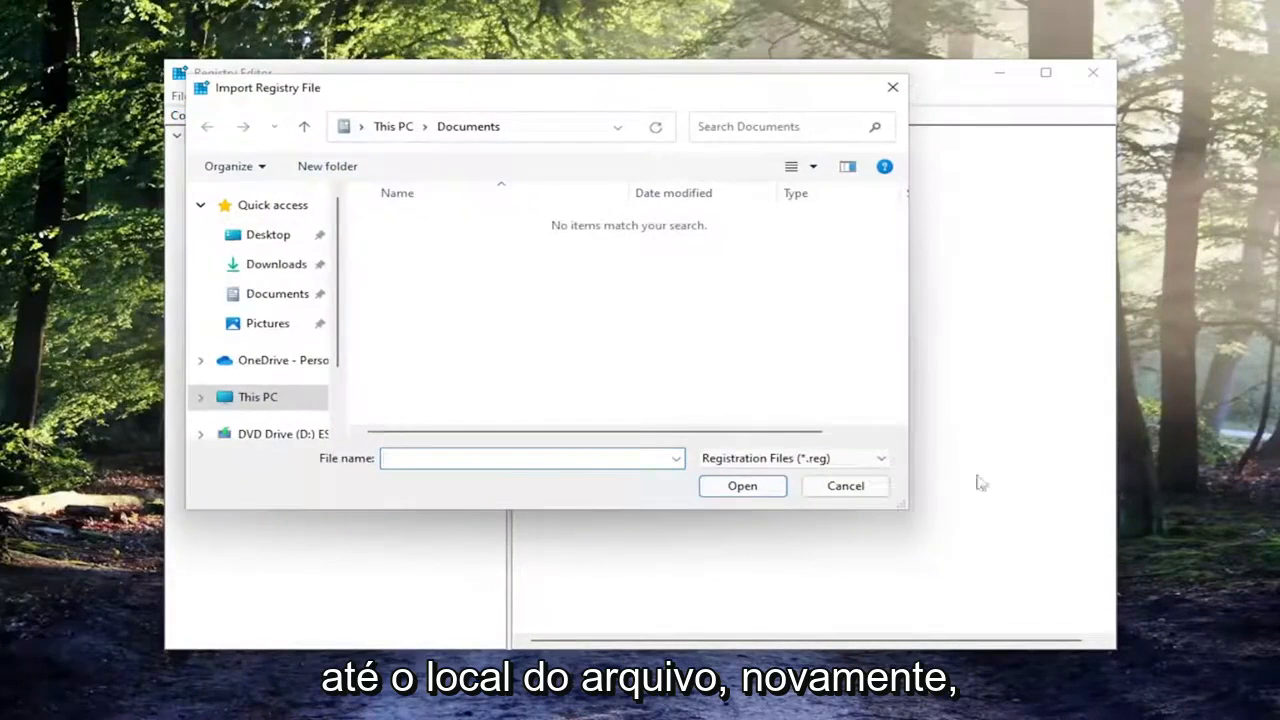
pyautogui.click(844, 486)
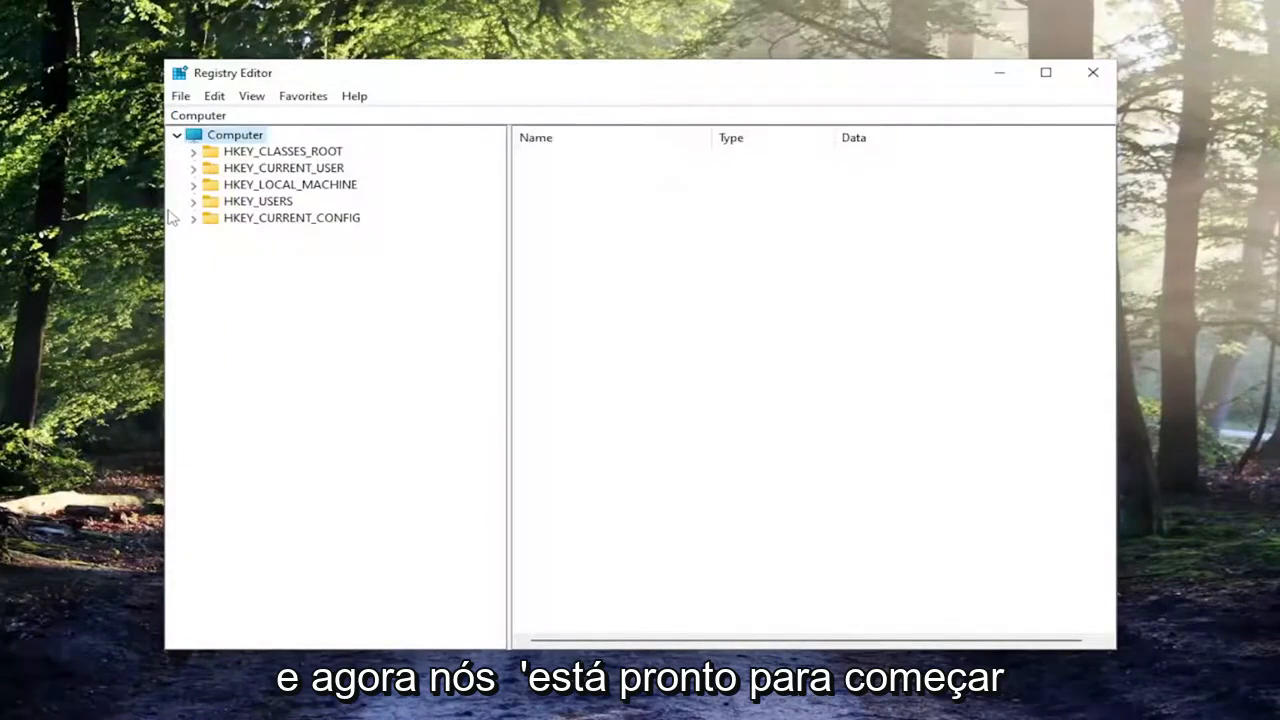
pyautogui.moveTo(264, 170)
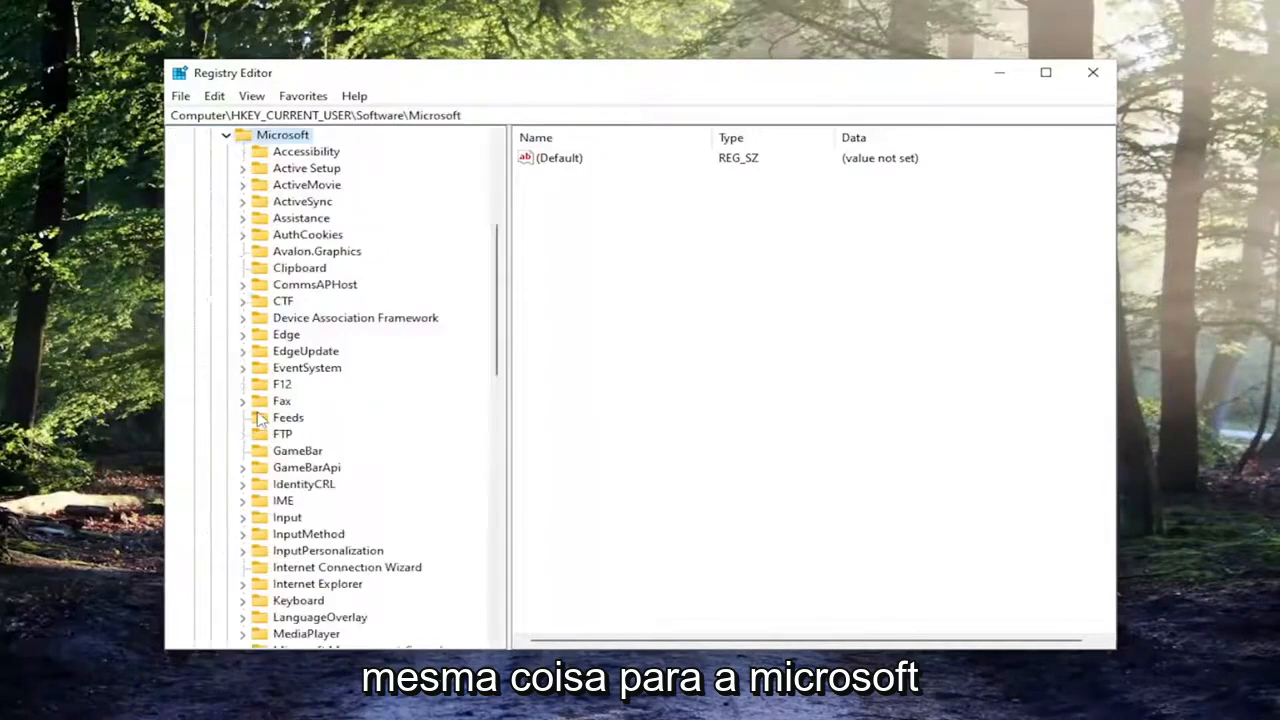
# Navigate the tree through Windows > CurrentVersion > Explorer to the Advanced key.
pyautogui.scroll(-3)
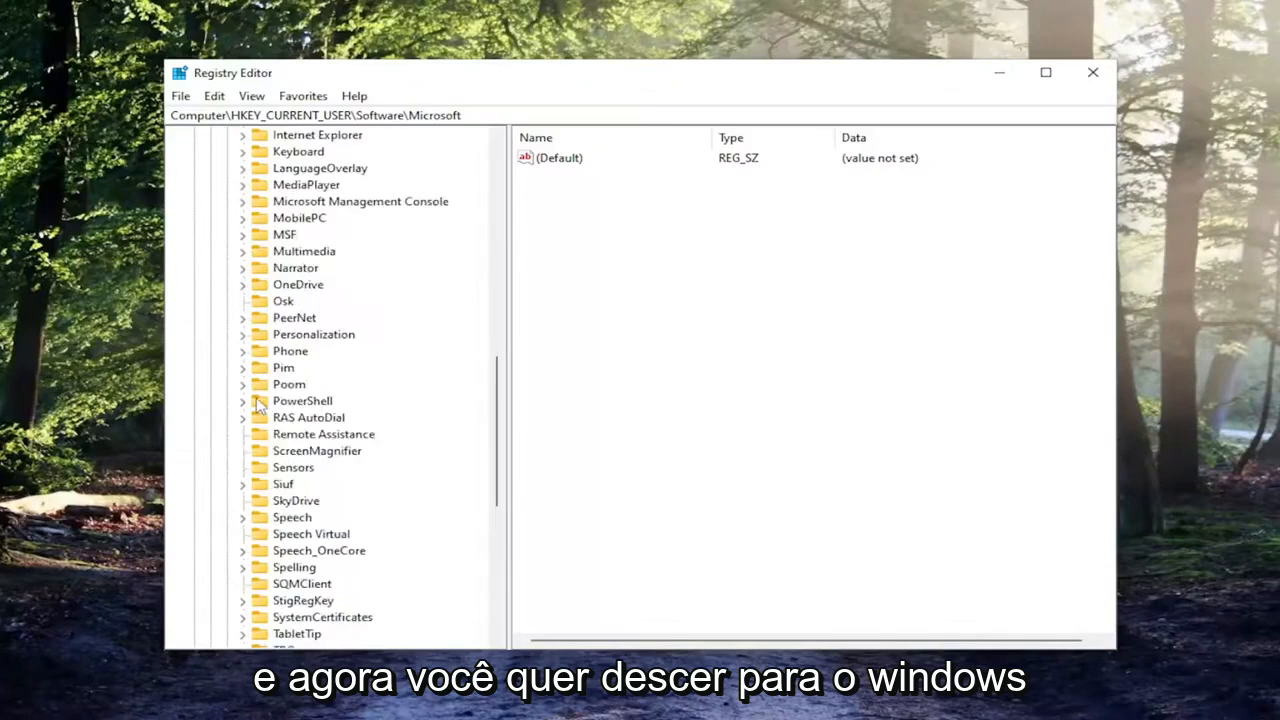
pyautogui.doubleClick(298, 516)
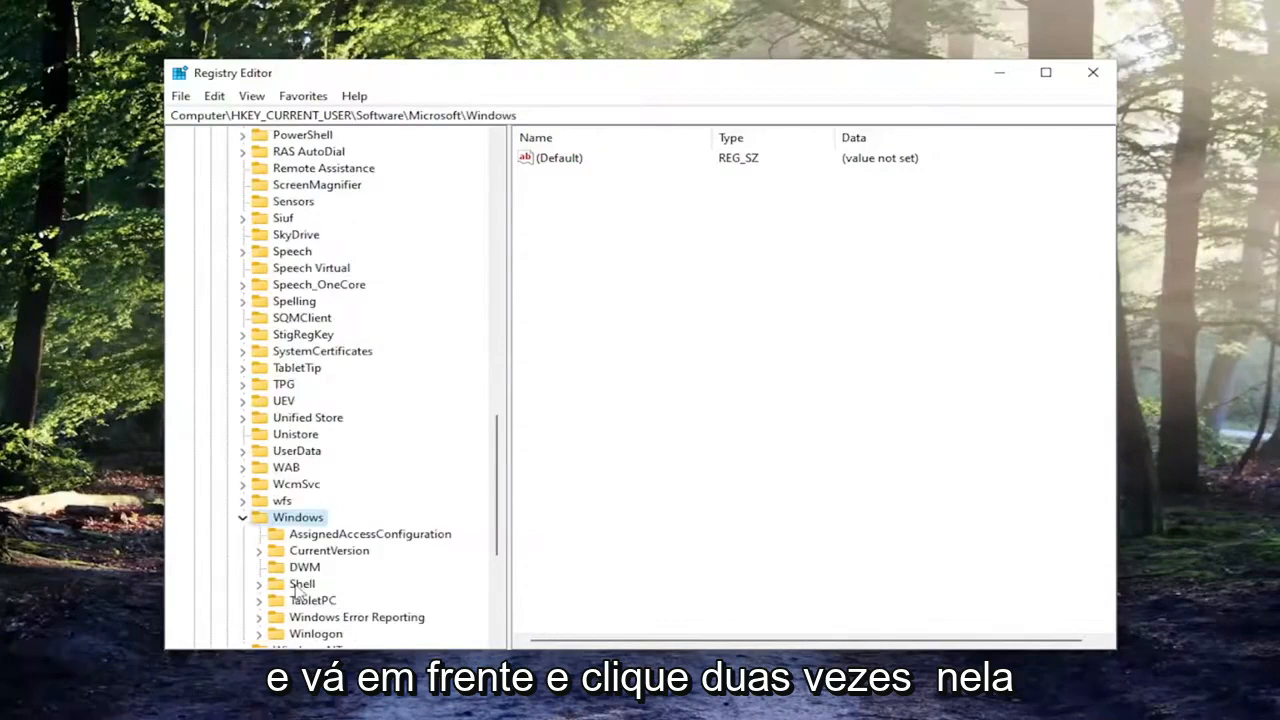
pyautogui.click(328, 550)
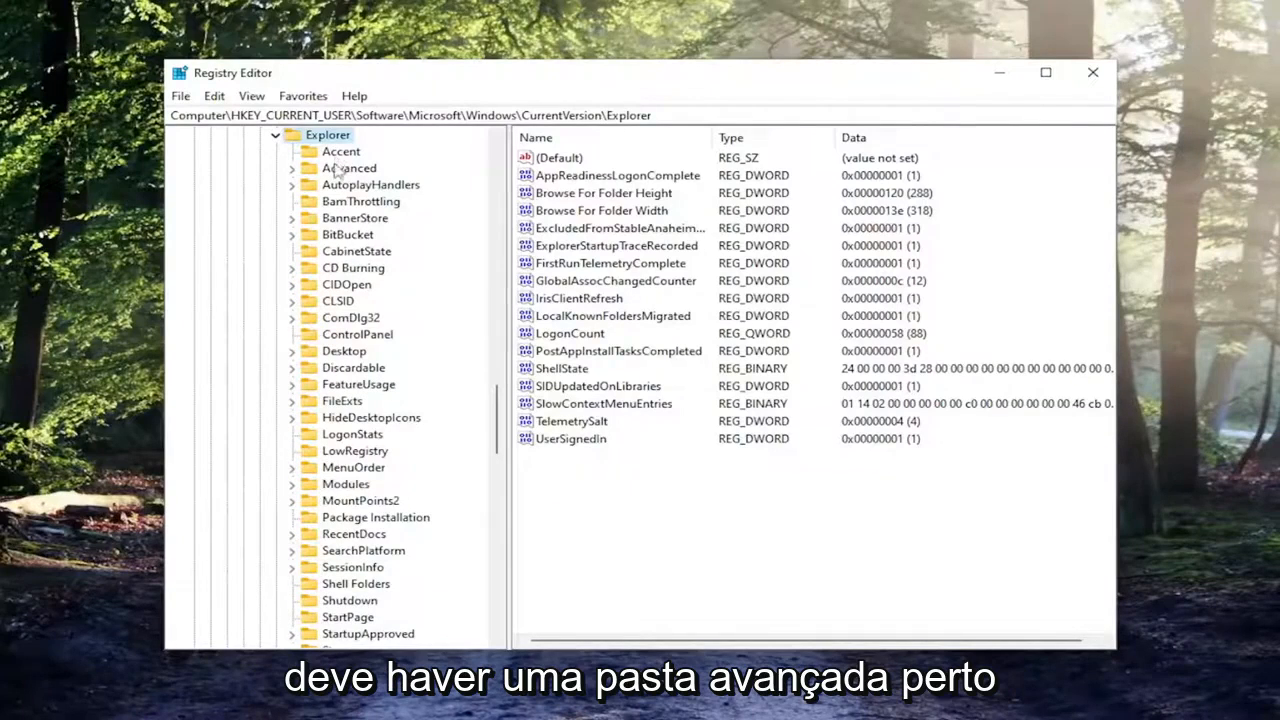
pyautogui.click(348, 168)
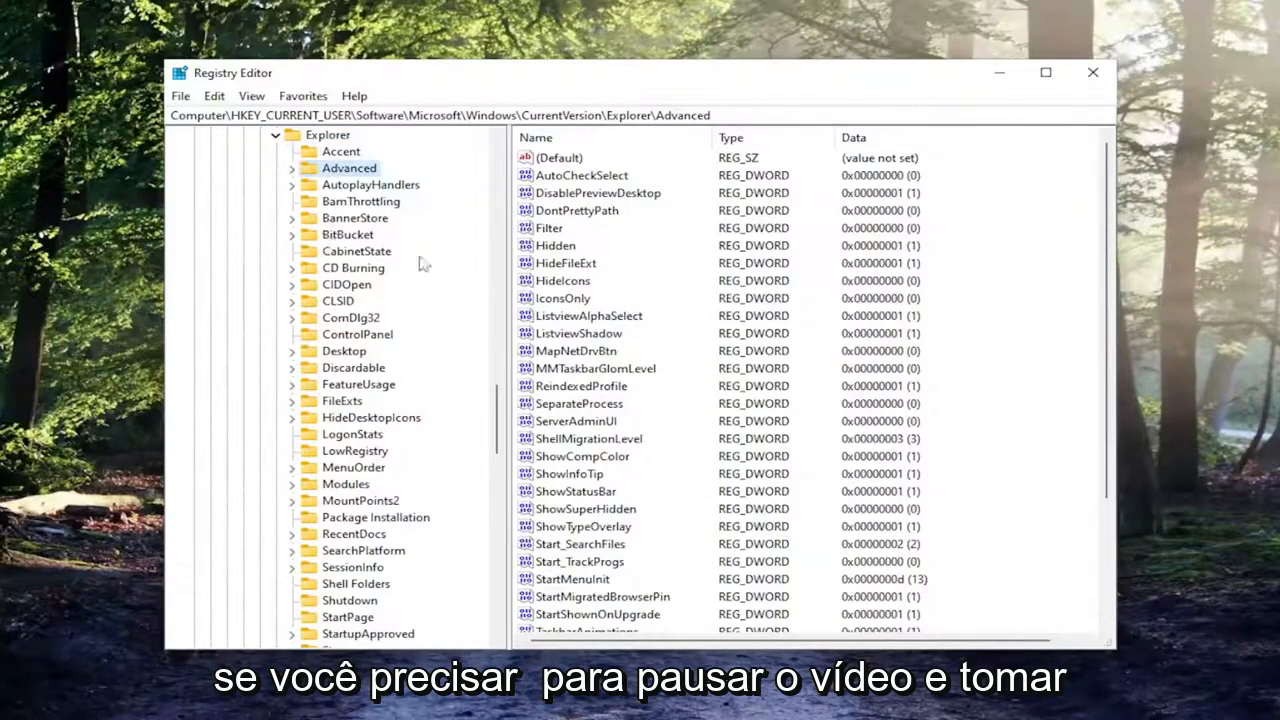
pyautogui.moveTo(700, 40)
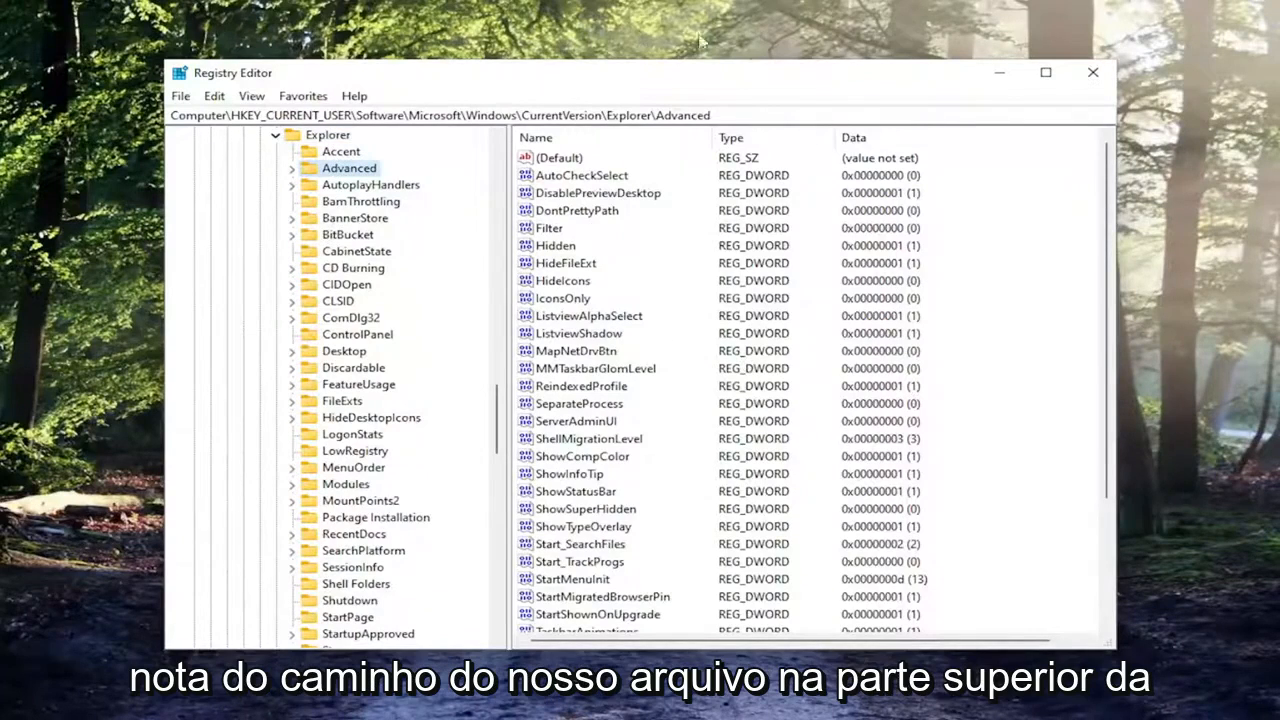
pyautogui.moveTo(424, 62)
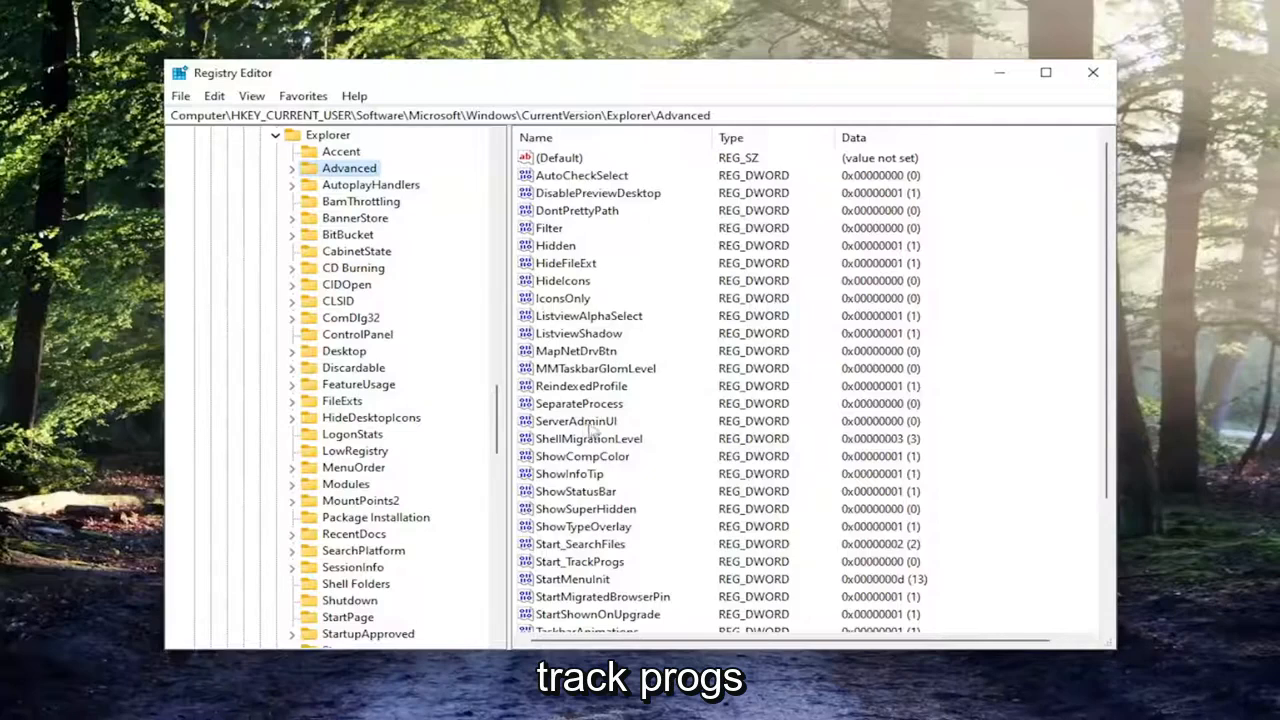
pyautogui.moveTo(596, 570)
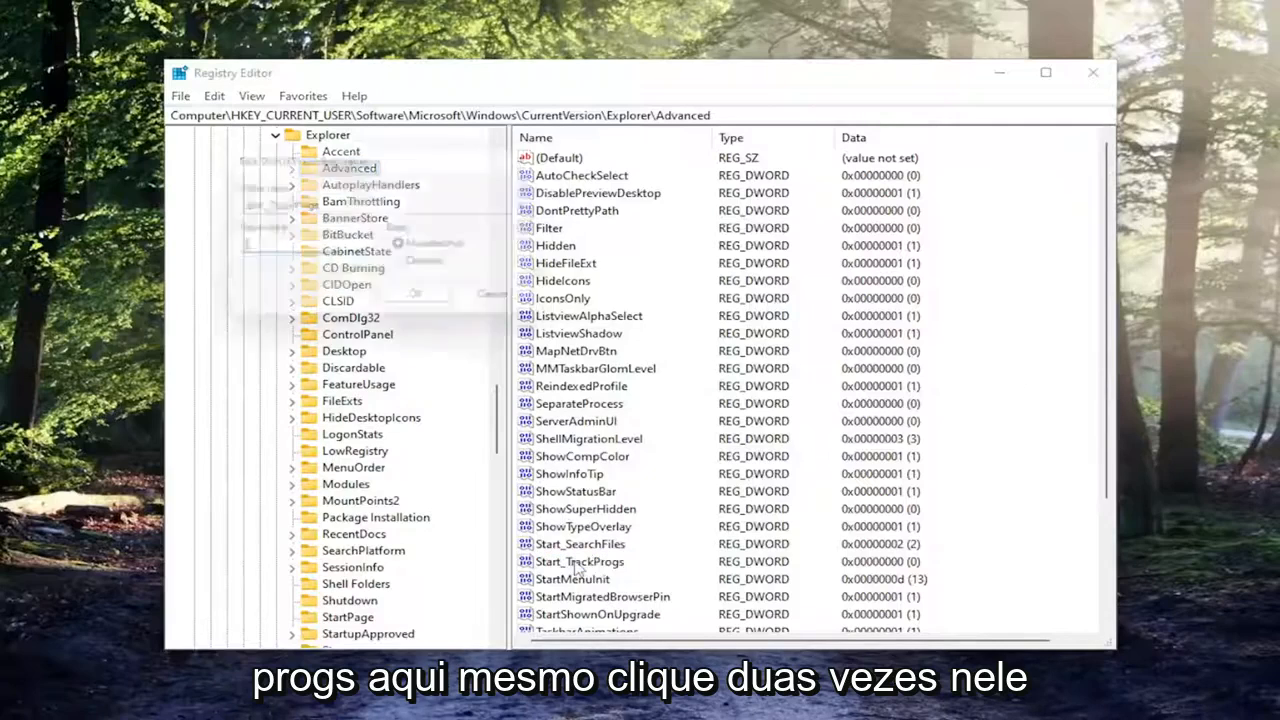
# Edit Start_TrackProgs and set its value data to 1 (hexadecimal).
pyautogui.doubleClick(580, 560)
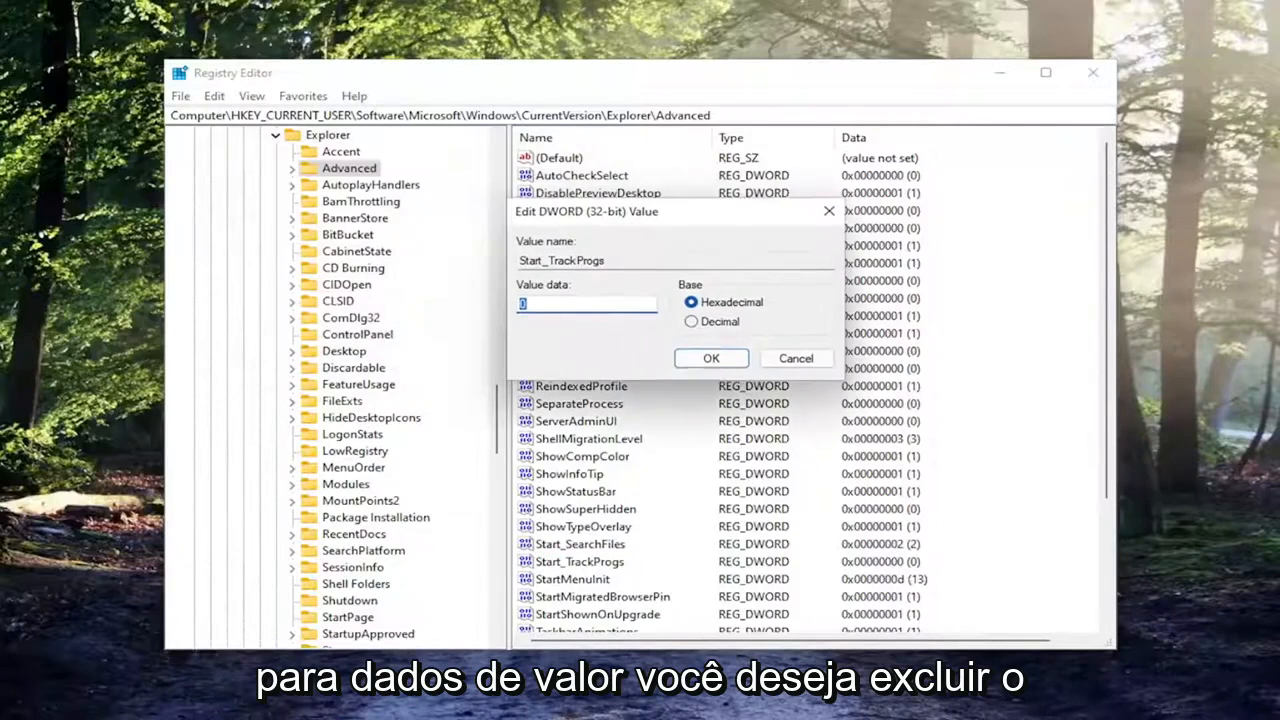
pyautogui.write('1')
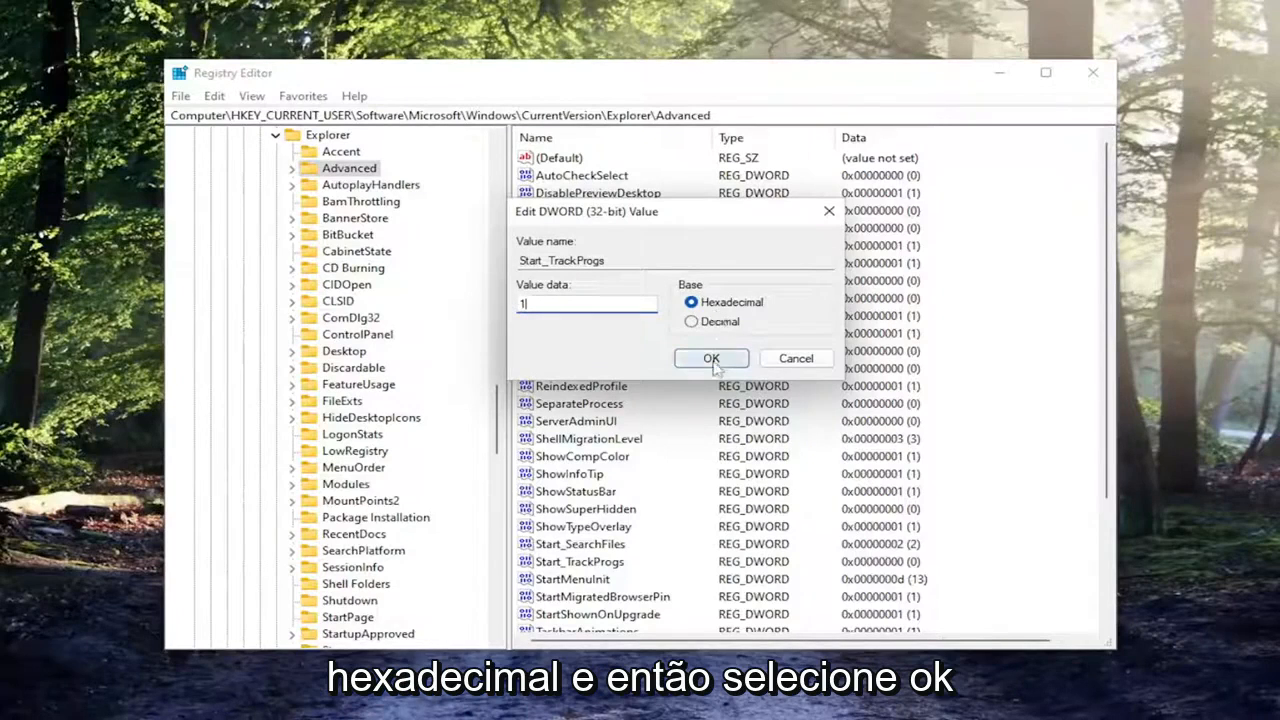
pyautogui.click(712, 358)
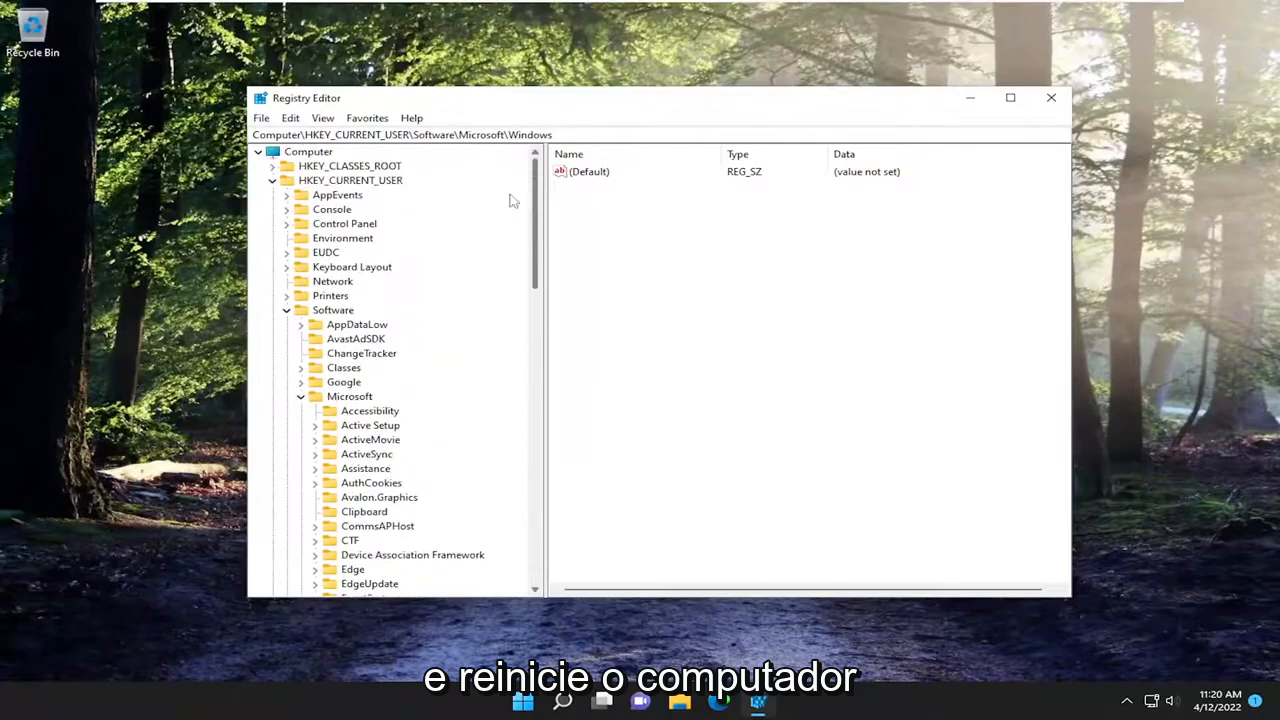
# Collapse the Microsoft branch back under HKEY_CURRENT_USER\Software.
pyautogui.click(300, 310)
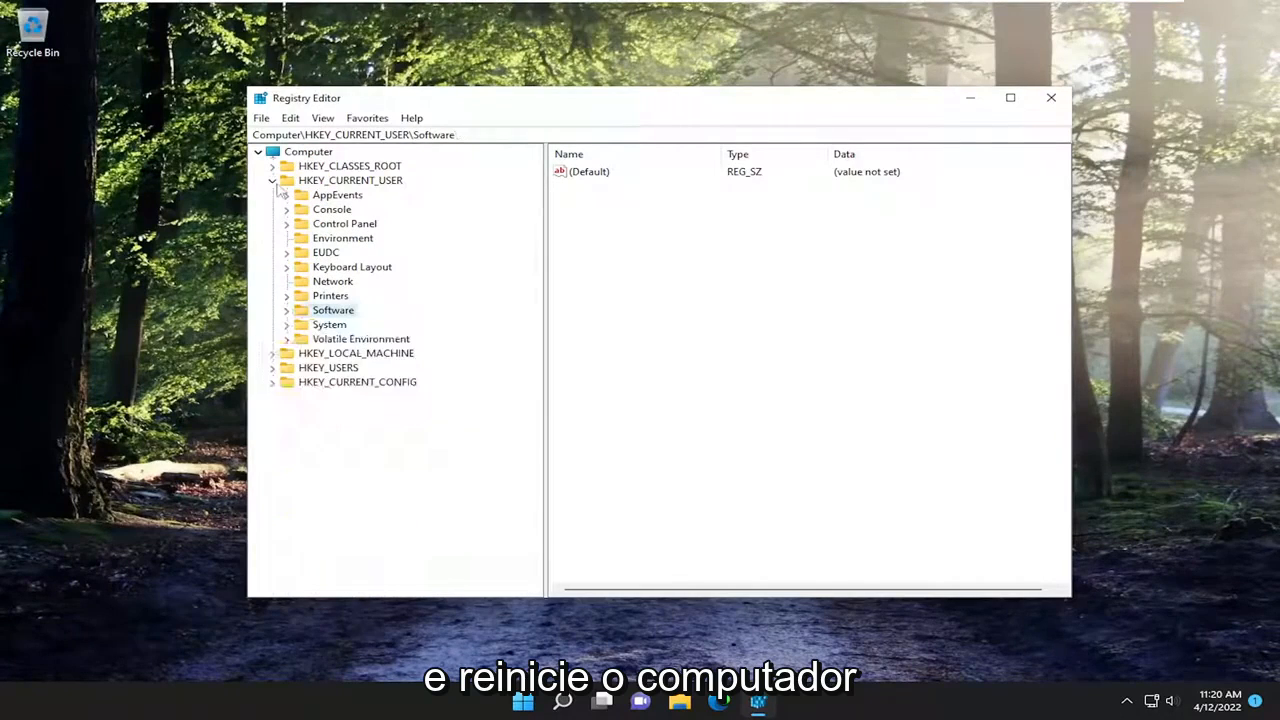